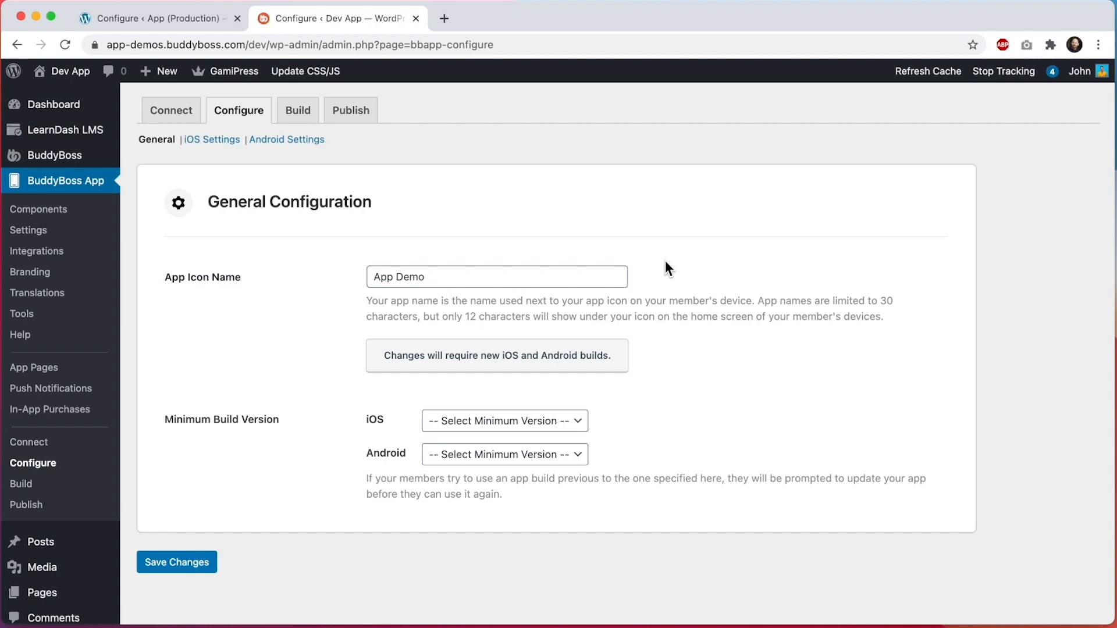
{"action": "mouse_move", "coordinate": [29, 442]}
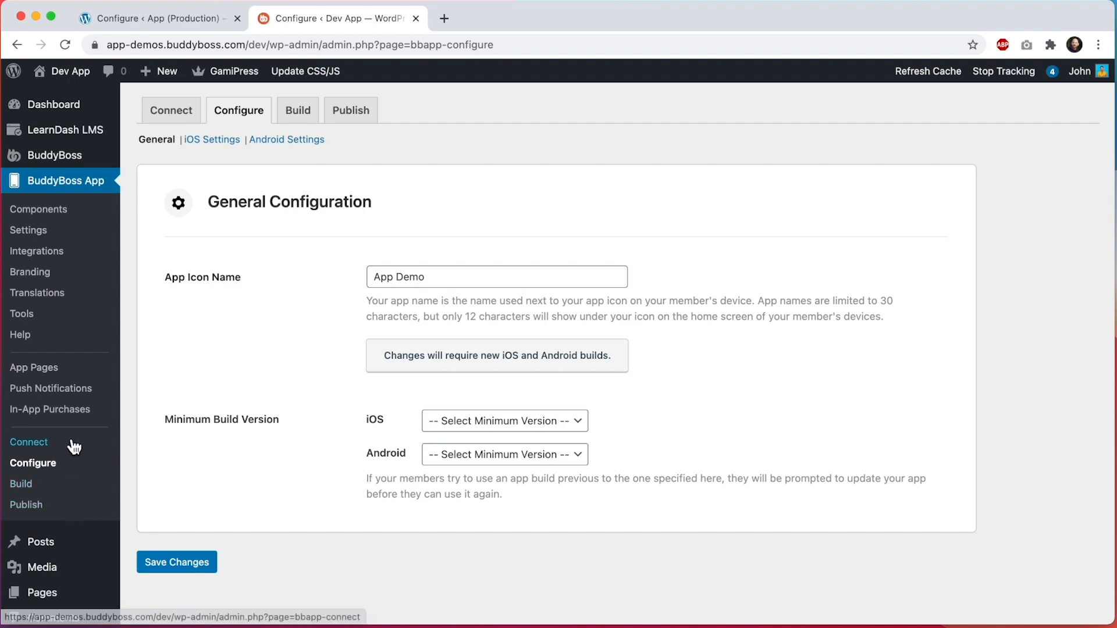
Step: Show the Dev App connection settings with App ID, App Key and secondary sites
{"action": "left_click", "coordinate": [29, 442]}
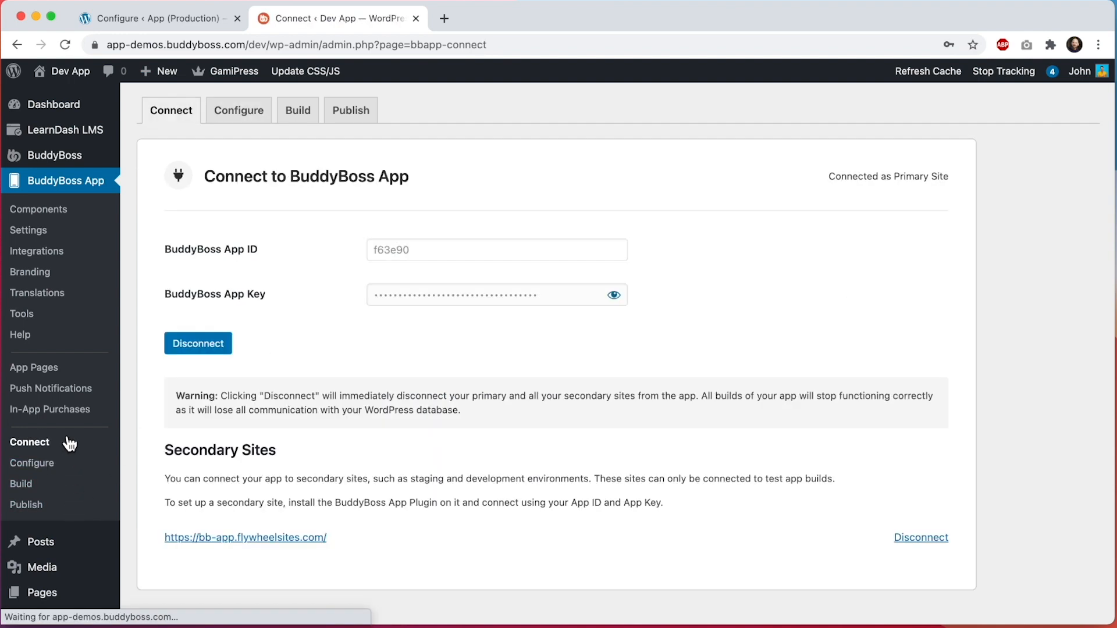
{"action": "mouse_move", "coordinate": [284, 332]}
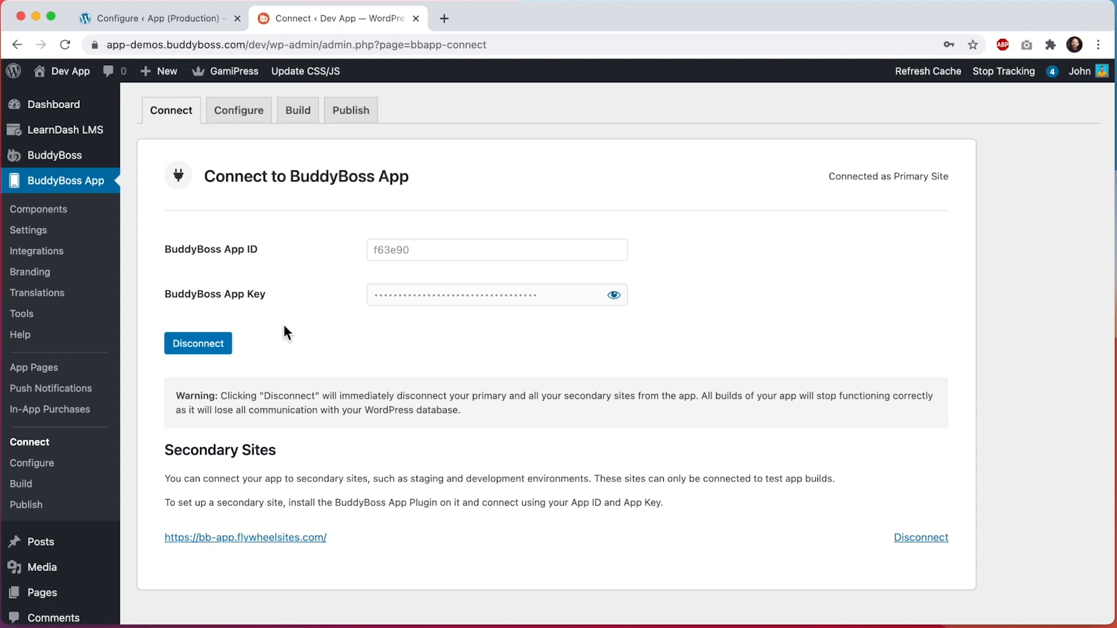
{"action": "mouse_move", "coordinate": [399, 259]}
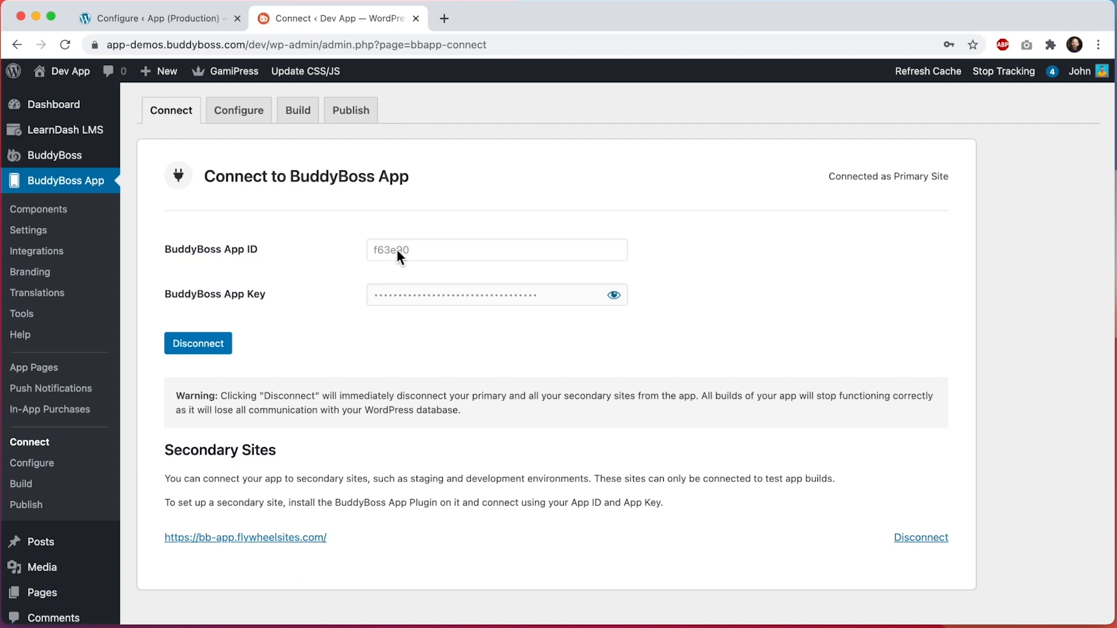
{"action": "mouse_move", "coordinate": [390, 311]}
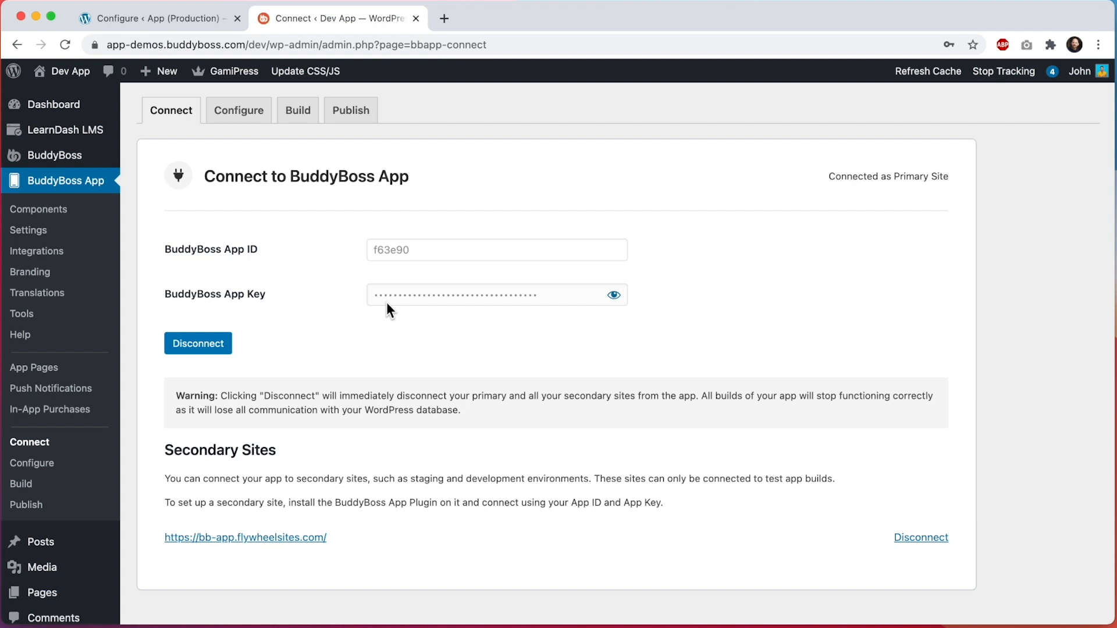
{"action": "mouse_move", "coordinate": [389, 298]}
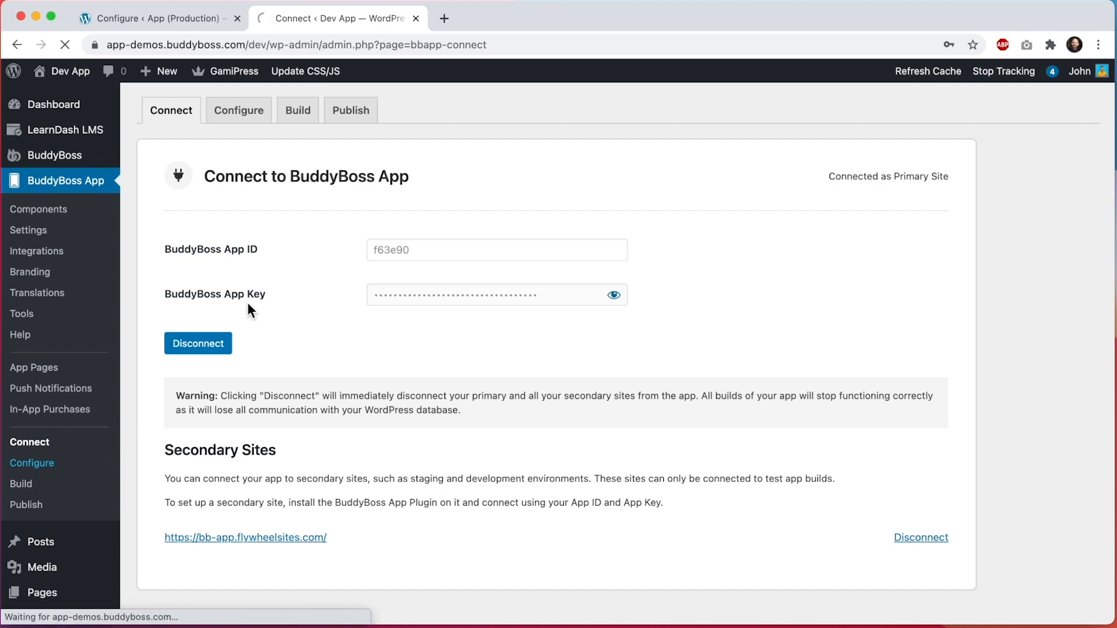
Step: Show the General Configuration page with icon name and minimum build versions
{"action": "left_click", "coordinate": [237, 111]}
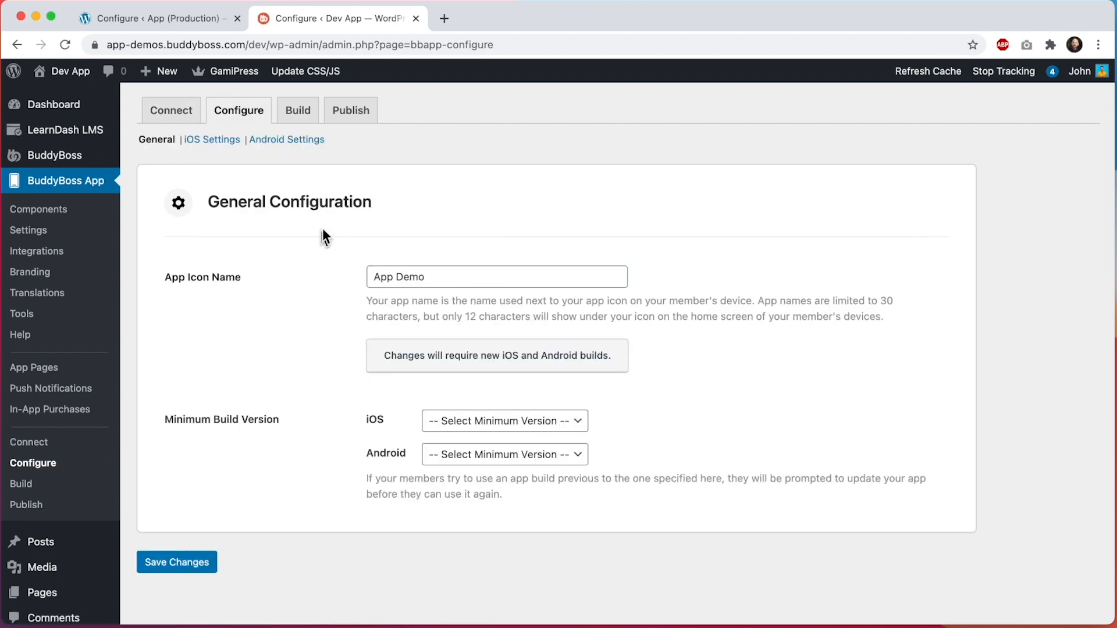
{"action": "mouse_move", "coordinate": [211, 140]}
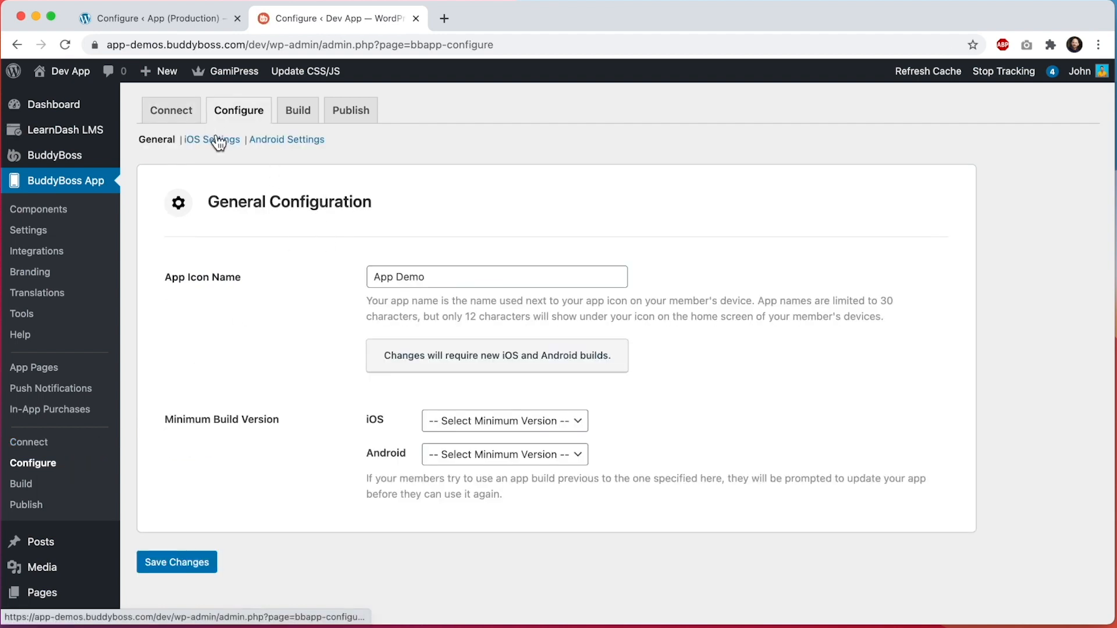
{"action": "mouse_move", "coordinate": [306, 262]}
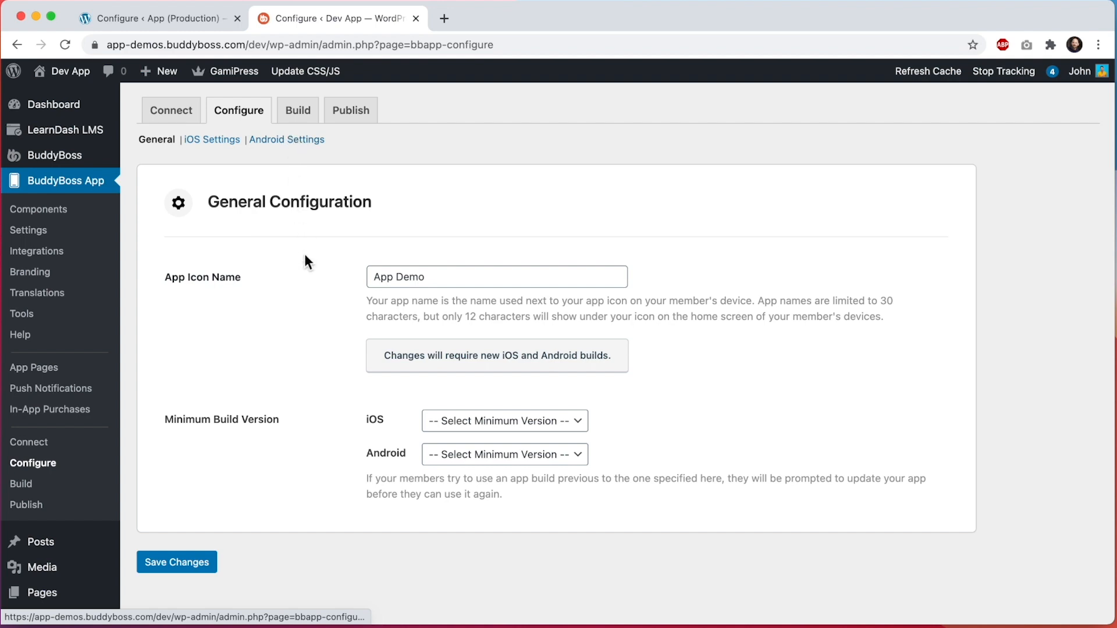
{"action": "mouse_move", "coordinate": [295, 321]}
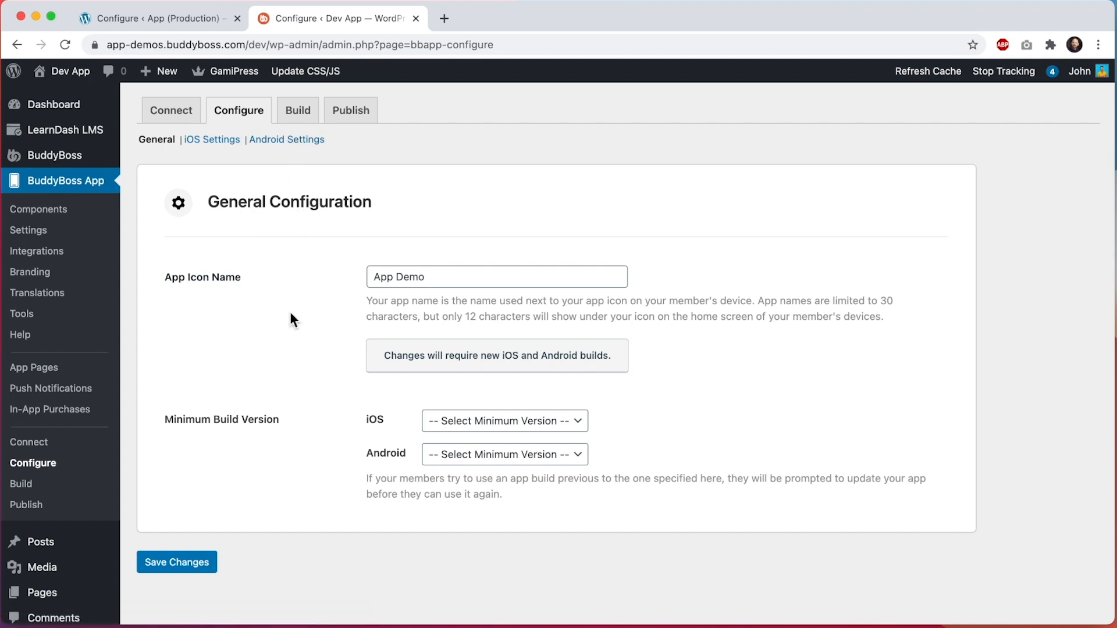
{"action": "mouse_move", "coordinate": [230, 292]}
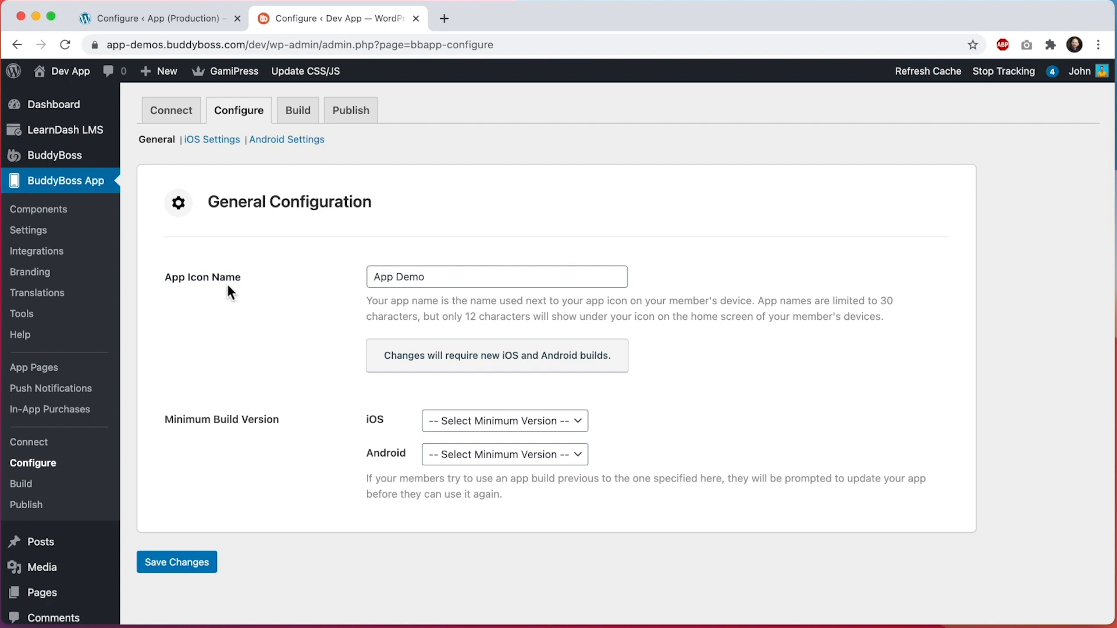
{"action": "mouse_move", "coordinate": [127, 404]}
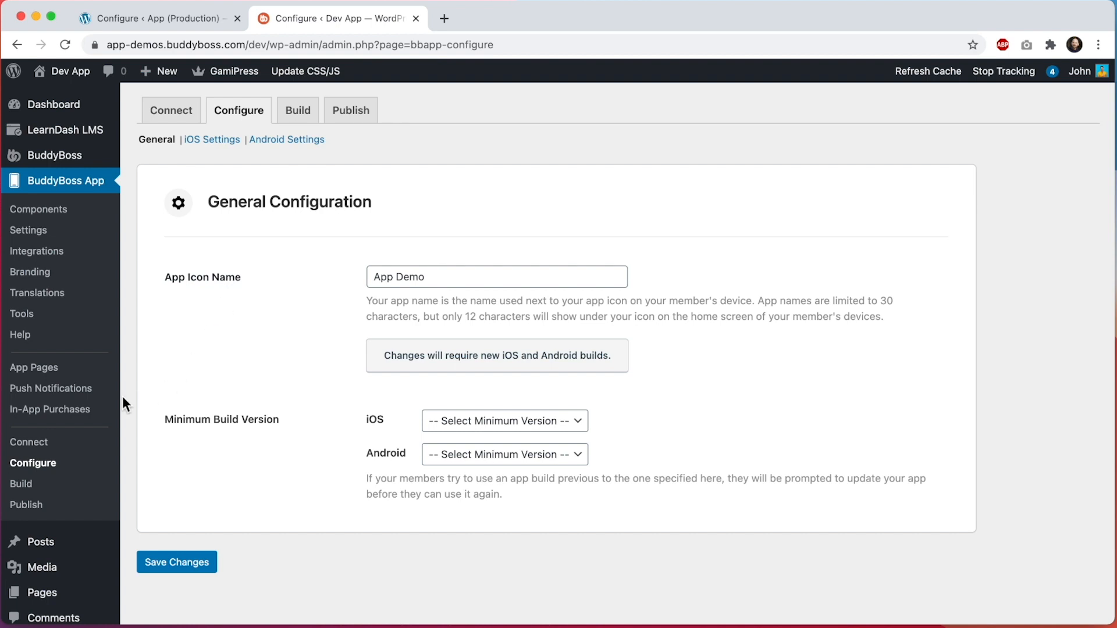
Step: Start a blank Send New push notification form from the Push Notifications list
{"action": "left_click", "coordinate": [50, 388]}
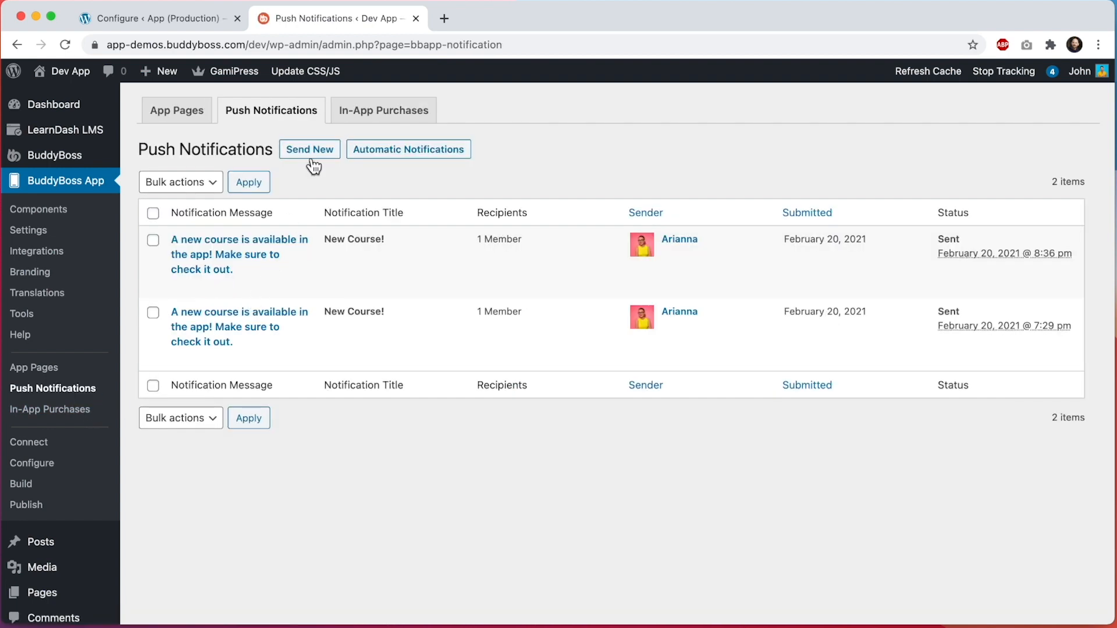
{"action": "left_click", "coordinate": [310, 149]}
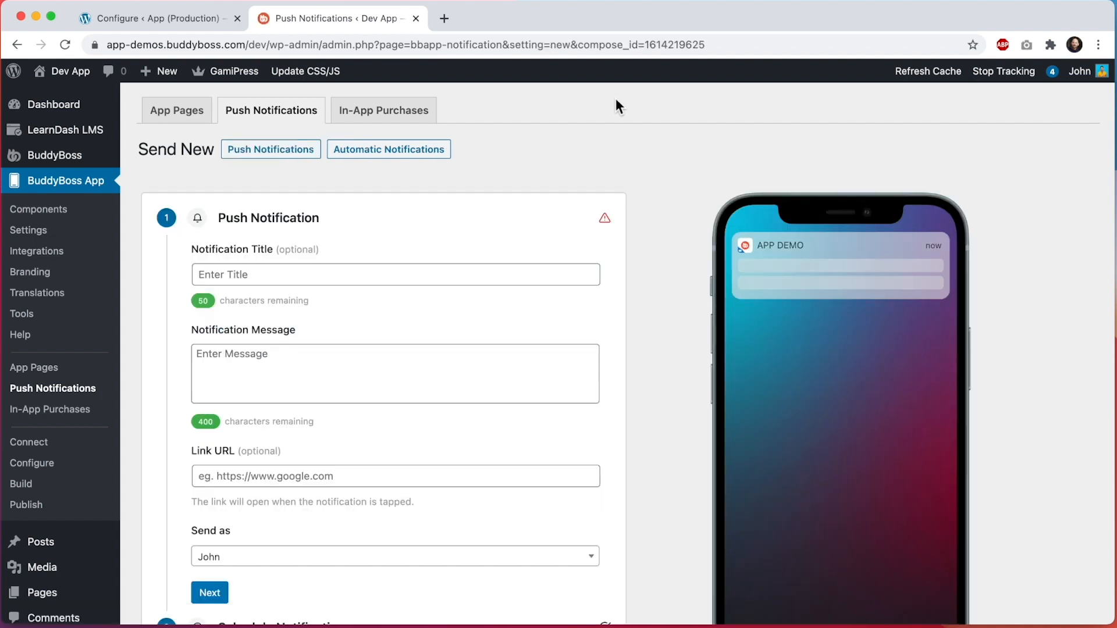
{"action": "mouse_move", "coordinate": [780, 245]}
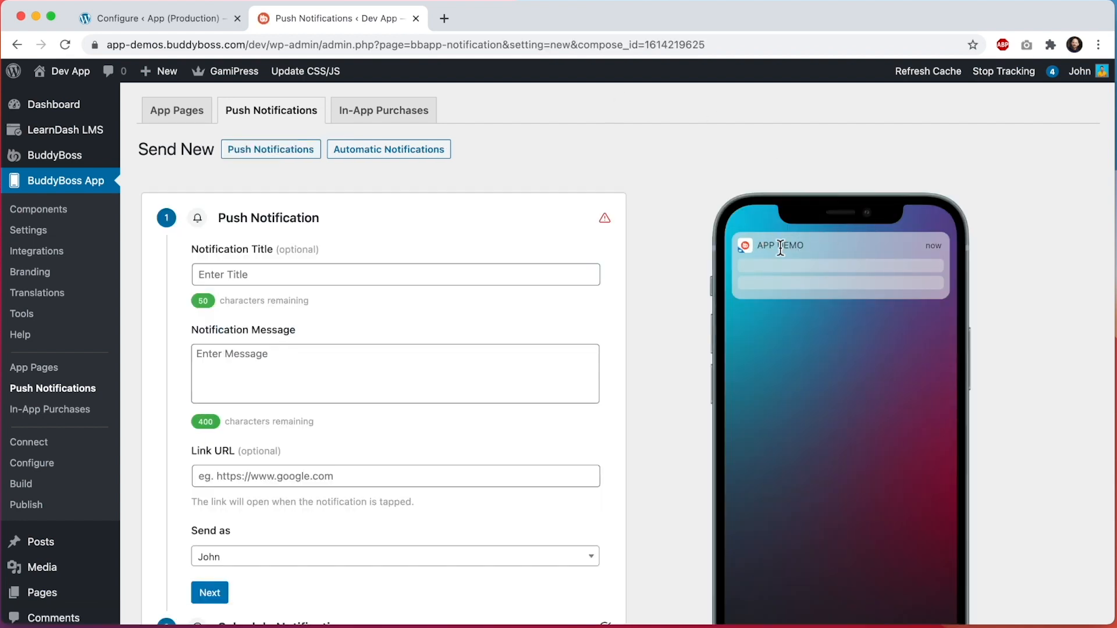
{"action": "mouse_move", "coordinate": [748, 251]}
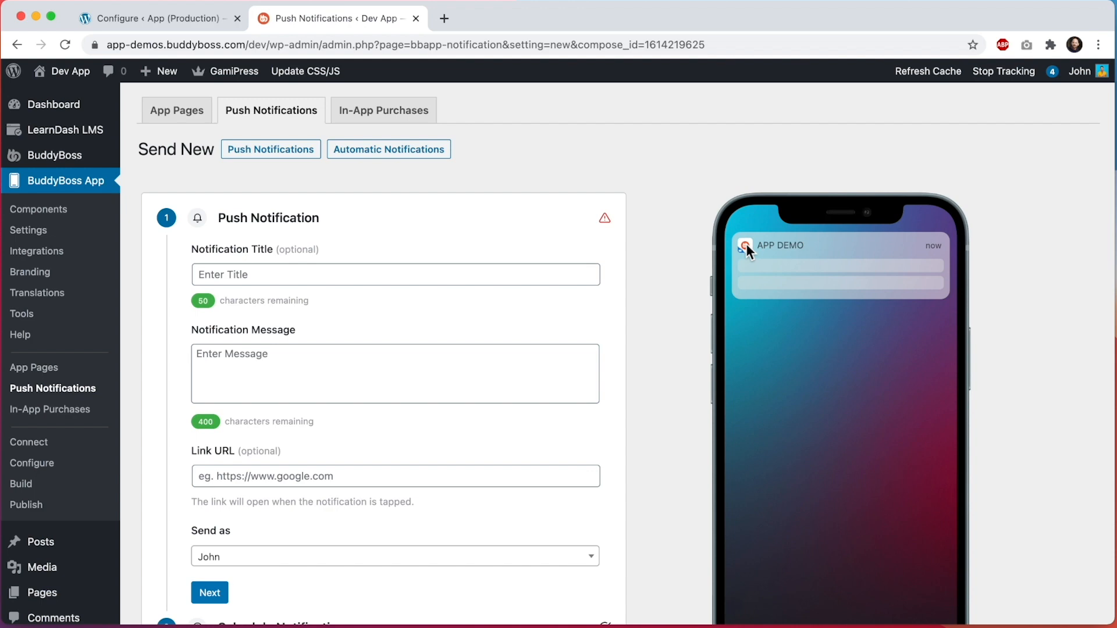
{"action": "mouse_move", "coordinate": [770, 310]}
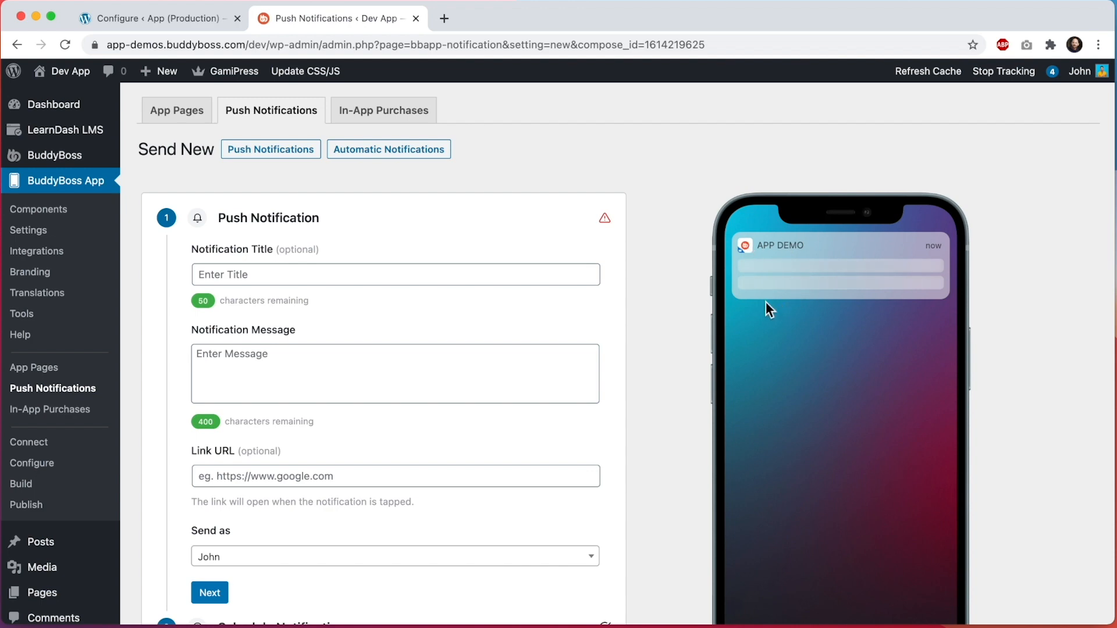
{"action": "mouse_move", "coordinate": [106, 484]}
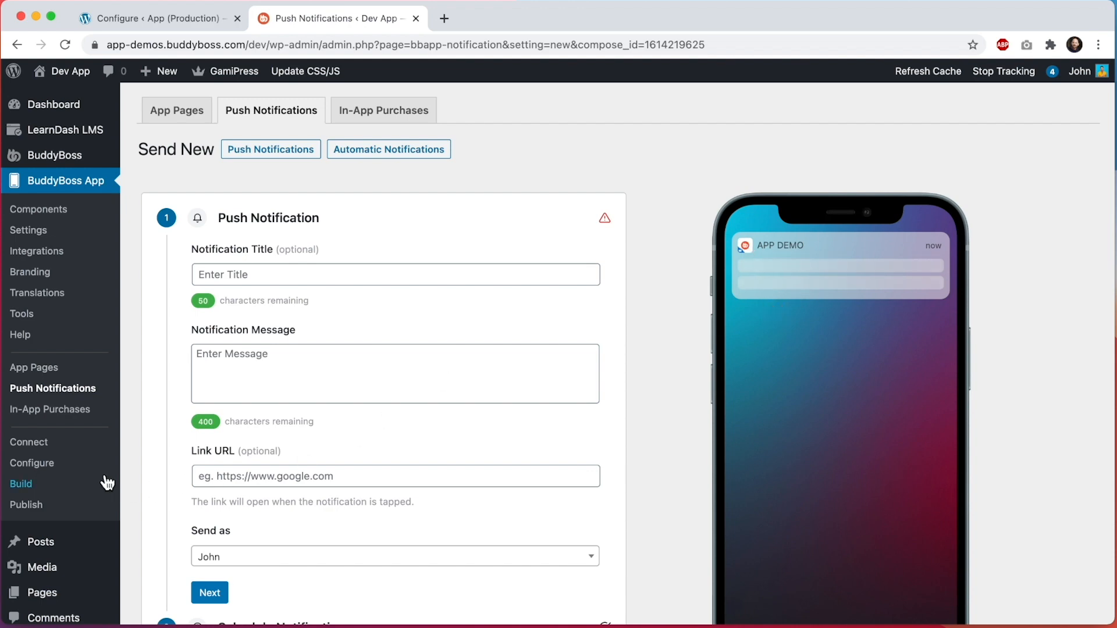
Step: Check the iOS Minimum Build Version choices, then view Build History in a new tab
{"action": "left_click", "coordinate": [33, 463]}
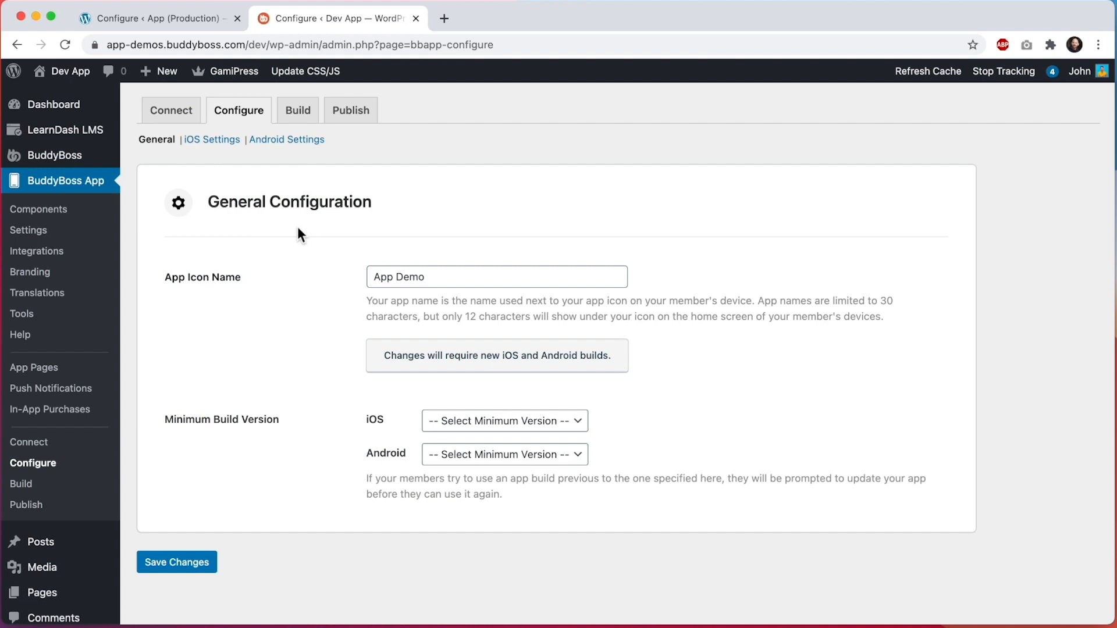
{"action": "mouse_move", "coordinate": [317, 288]}
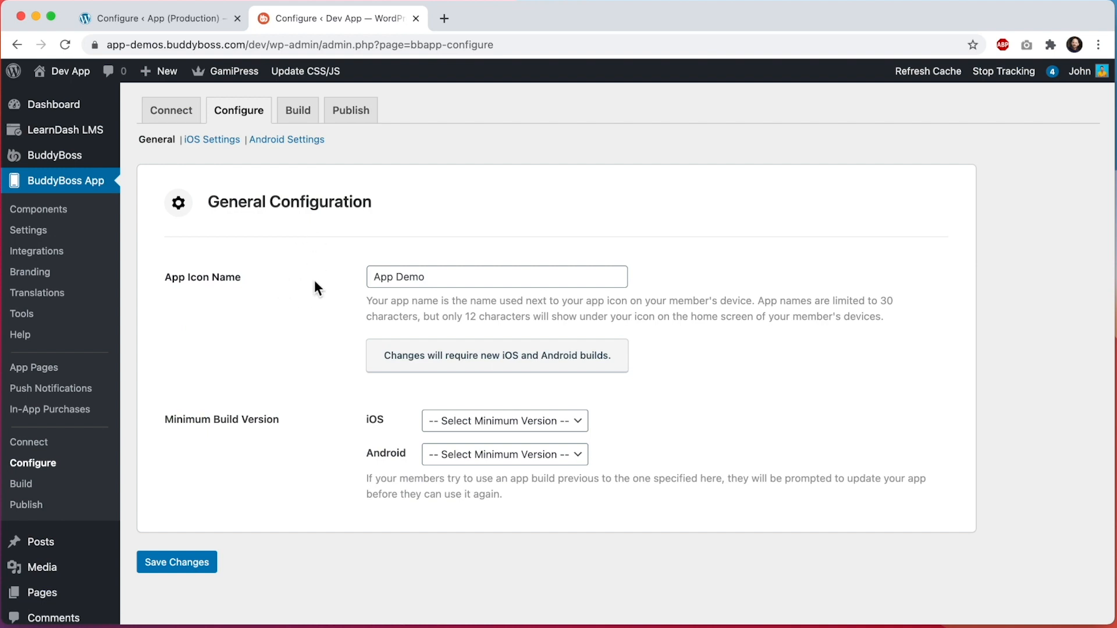
{"action": "mouse_move", "coordinate": [497, 356]}
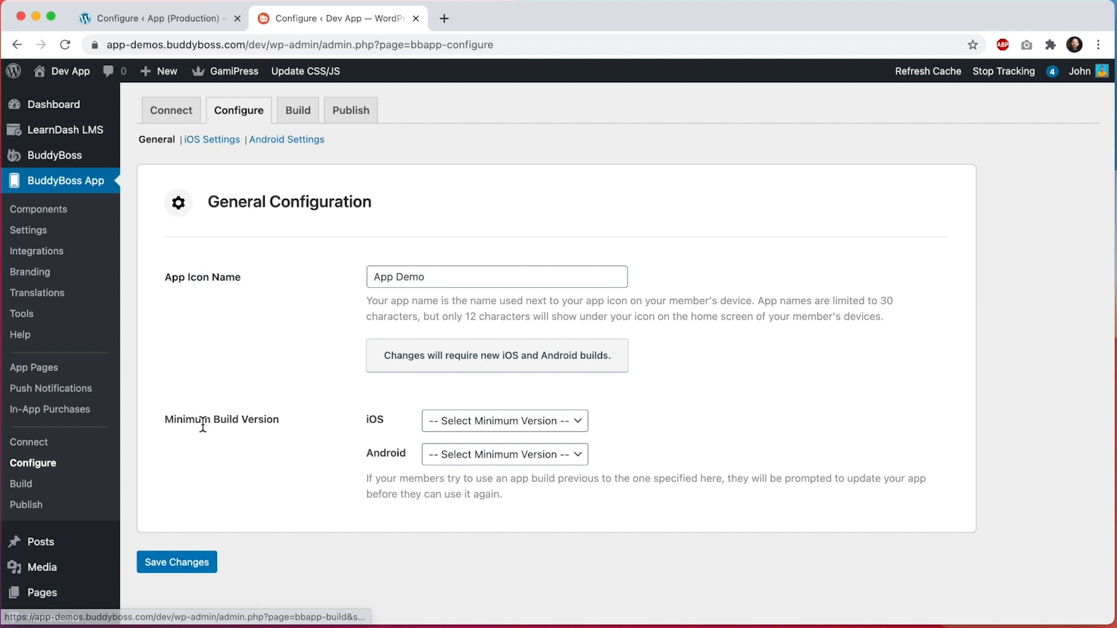
{"action": "left_click", "coordinate": [504, 420]}
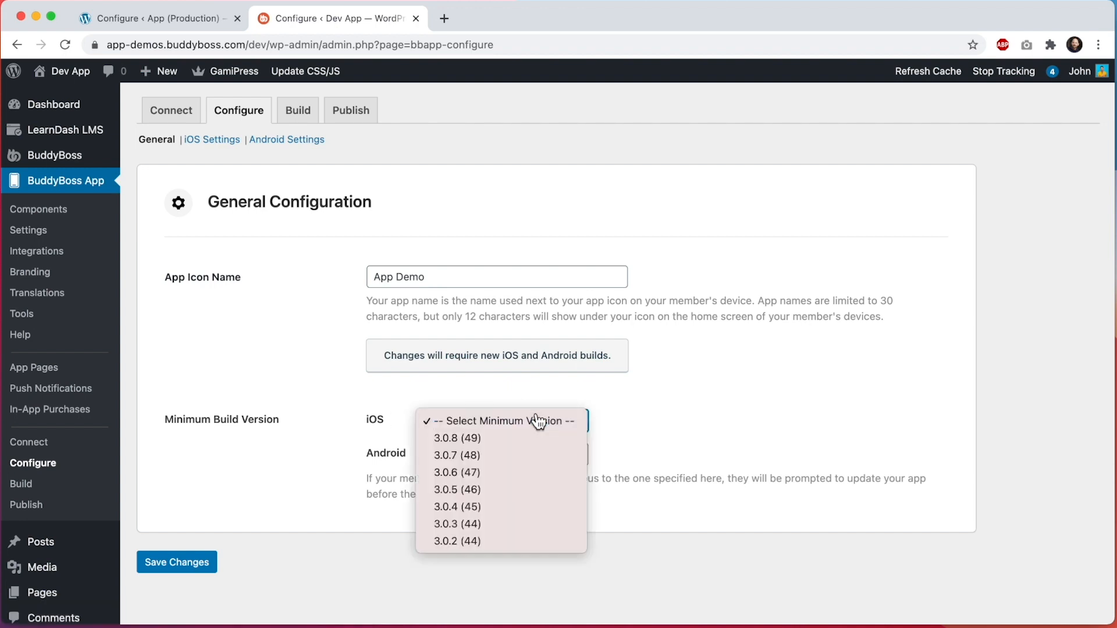
{"action": "mouse_move", "coordinate": [614, 451]}
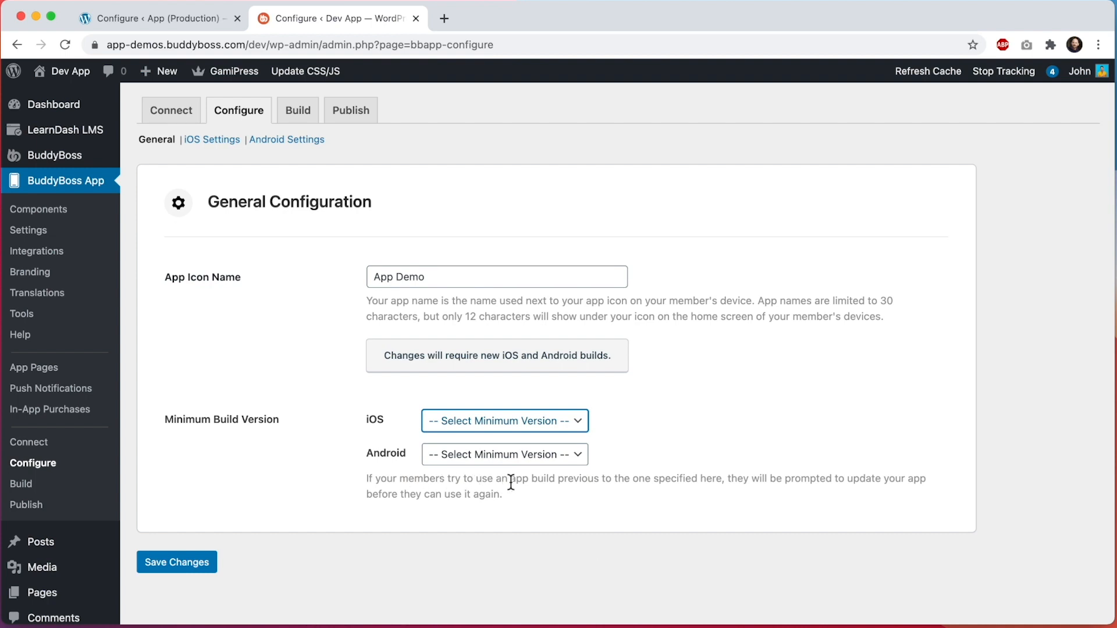
{"action": "mouse_move", "coordinate": [701, 484]}
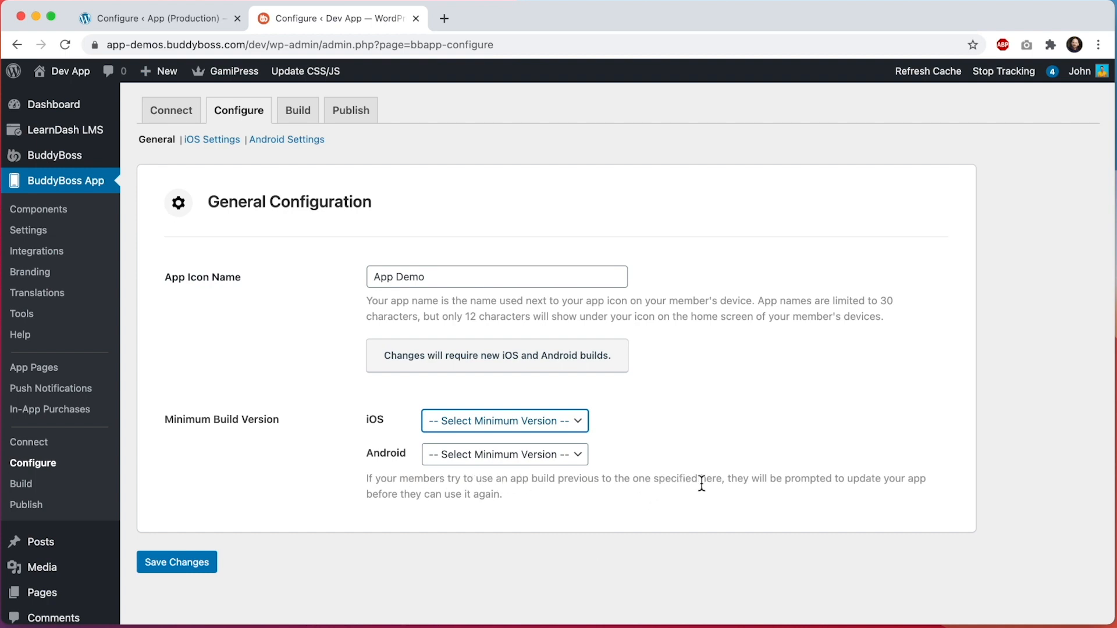
{"action": "mouse_move", "coordinate": [510, 500]}
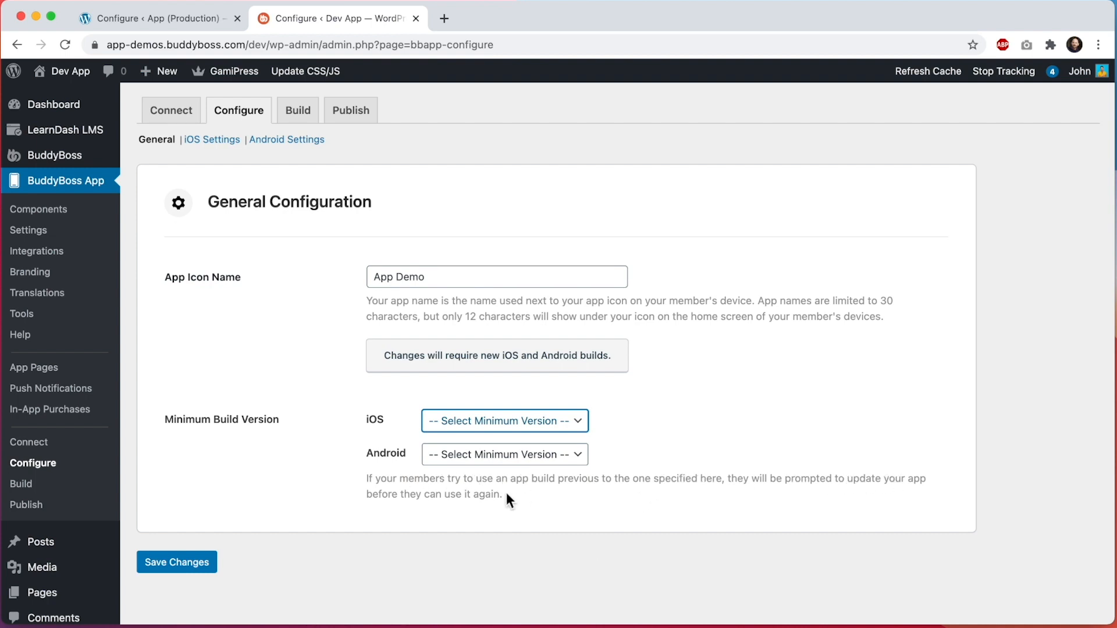
{"action": "mouse_move", "coordinate": [530, 506]}
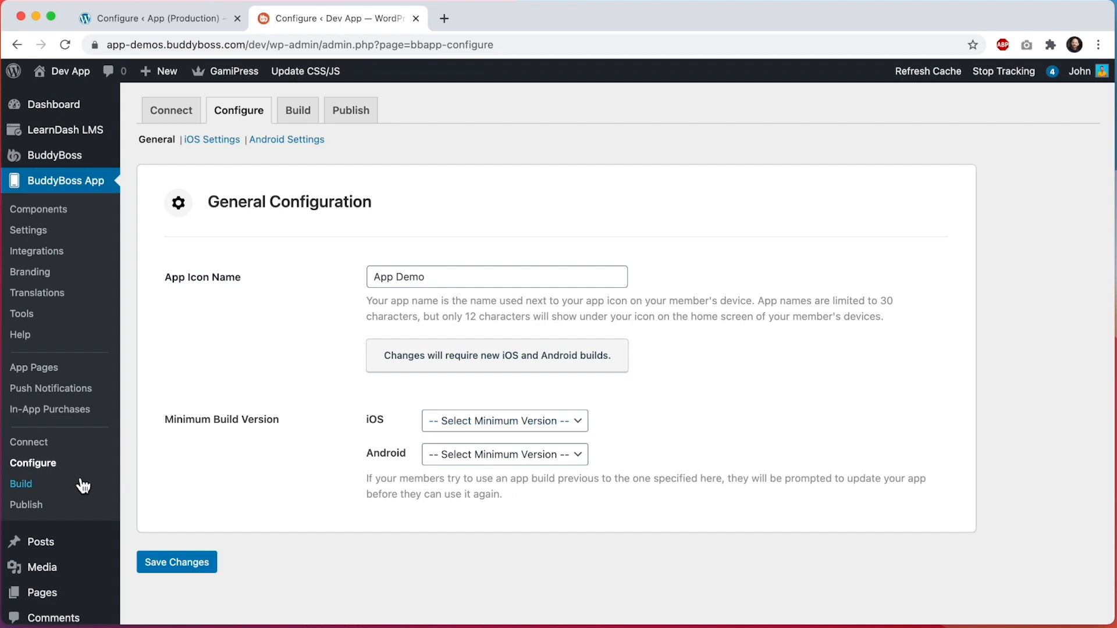
{"action": "left_click", "coordinate": [21, 484]}
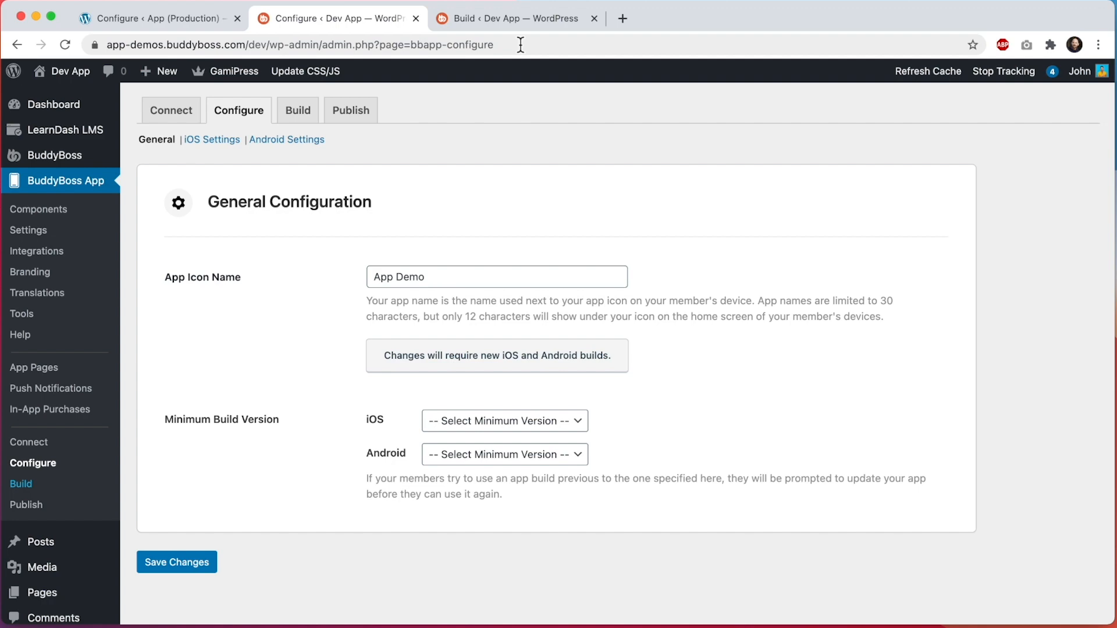
{"action": "left_click", "coordinate": [297, 109]}
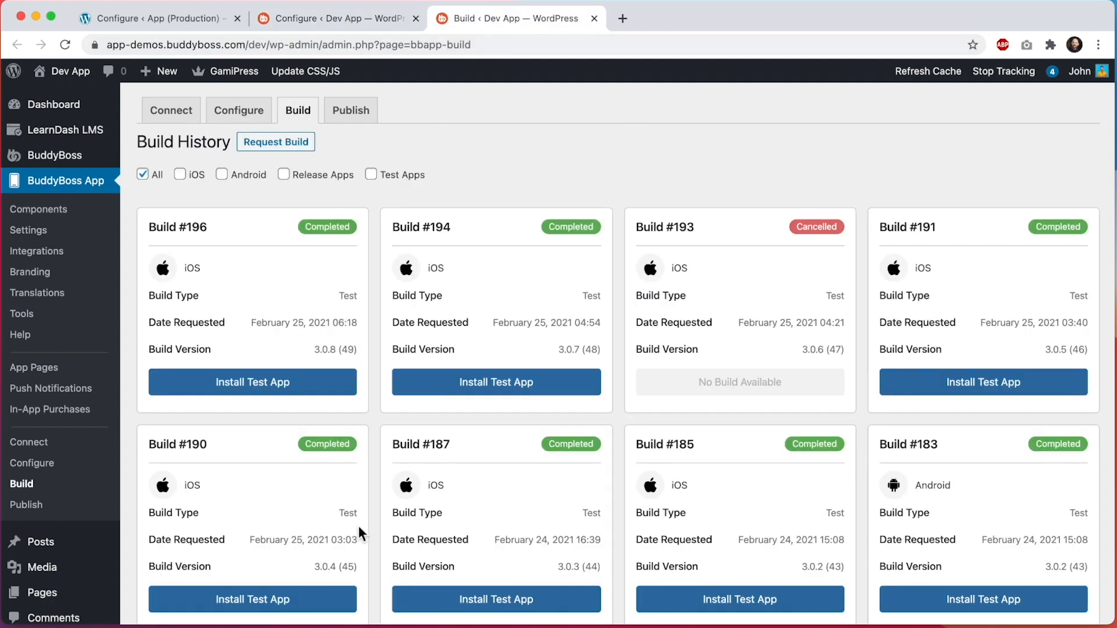
{"action": "mouse_move", "coordinate": [586, 367]}
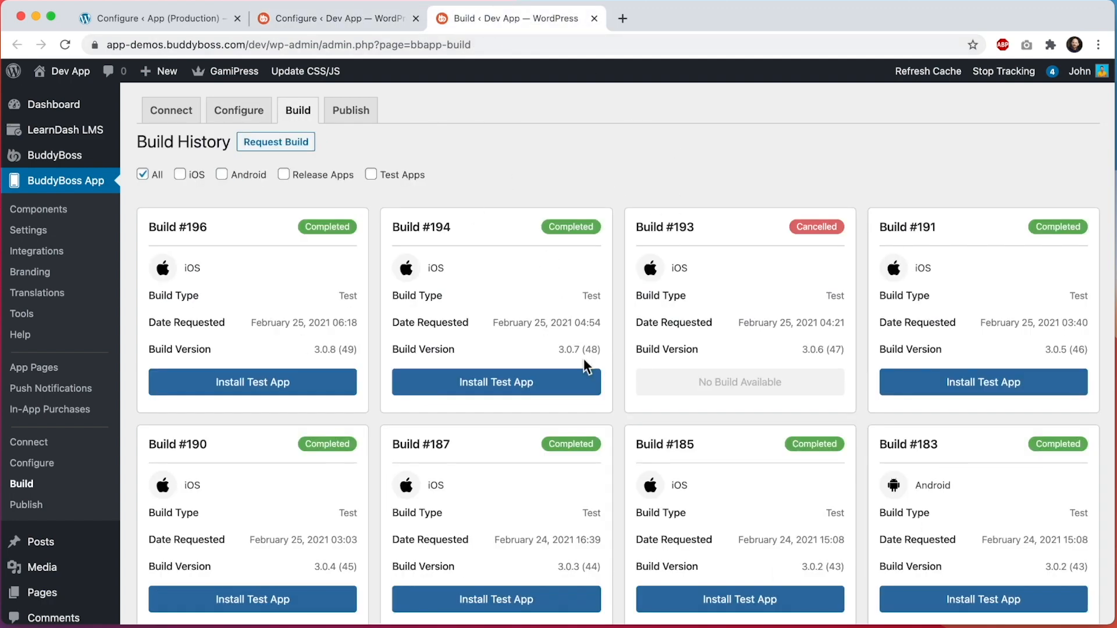
Step: Choose 3.0.8 (49) as the iOS Minimum Build Version on the Configure page
{"action": "left_click", "coordinate": [239, 109]}
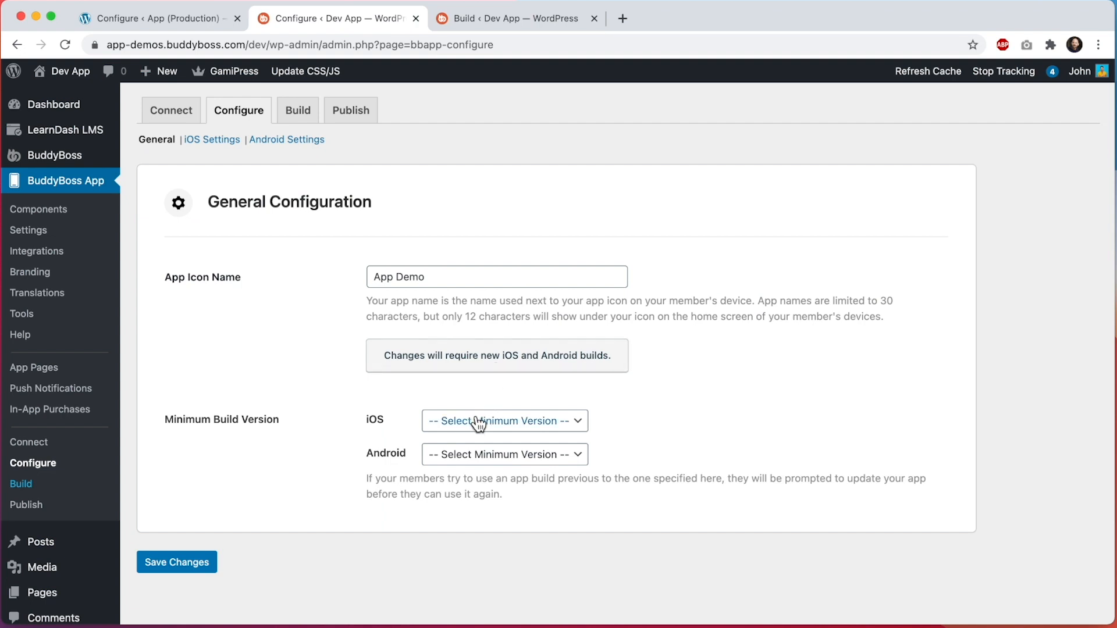
{"action": "left_click", "coordinate": [503, 420]}
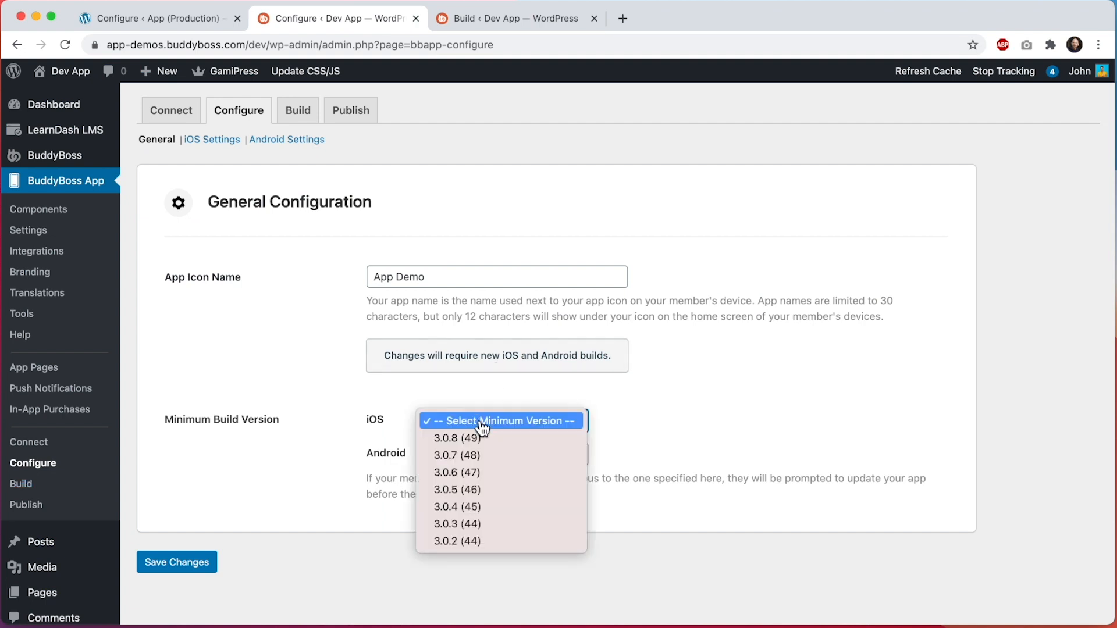
{"action": "mouse_move", "coordinate": [518, 438]}
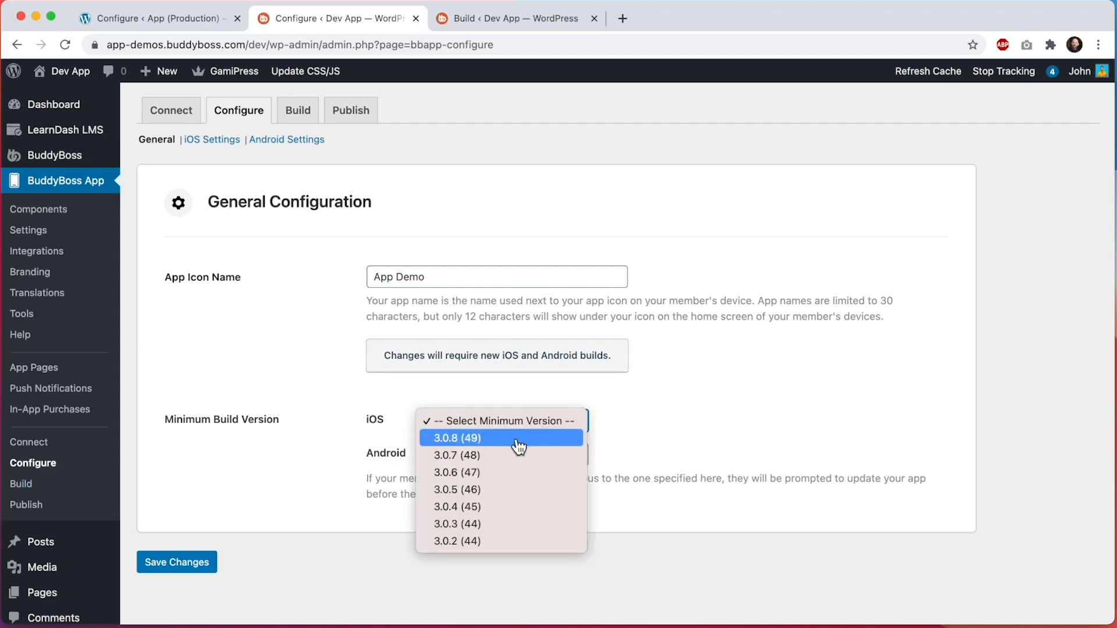
{"action": "left_click", "coordinate": [502, 438]}
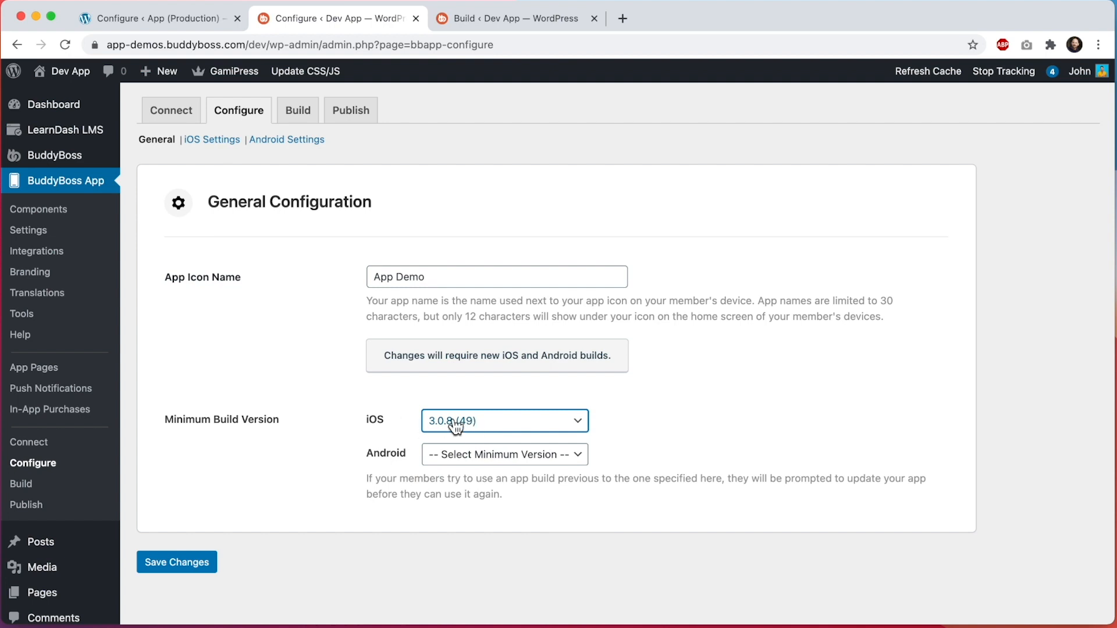
{"action": "left_click", "coordinate": [504, 420]}
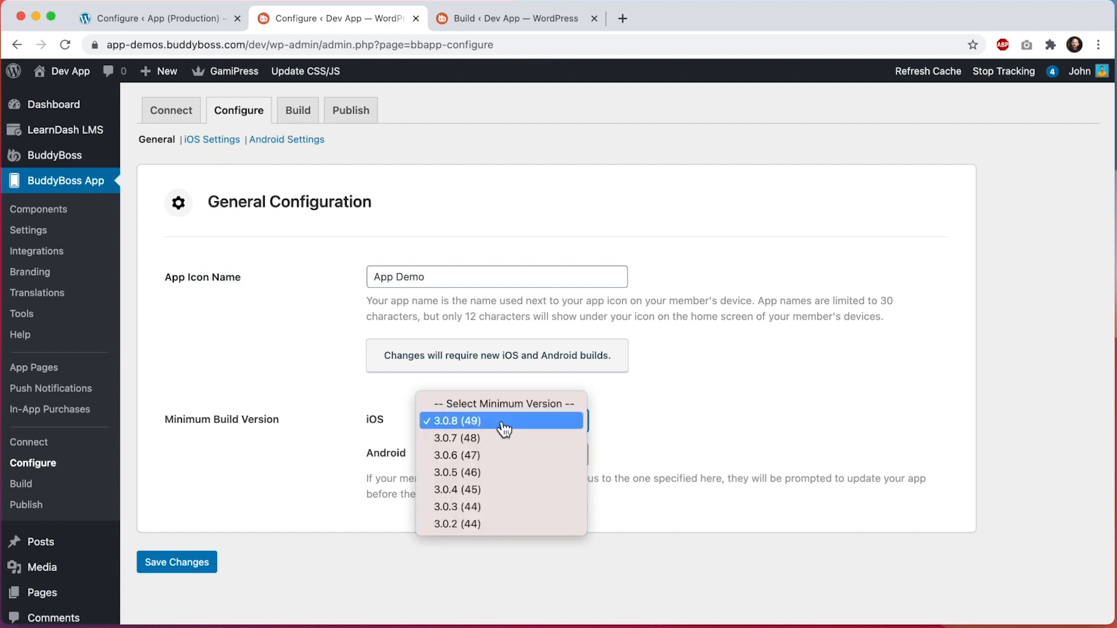
{"action": "mouse_move", "coordinate": [486, 447]}
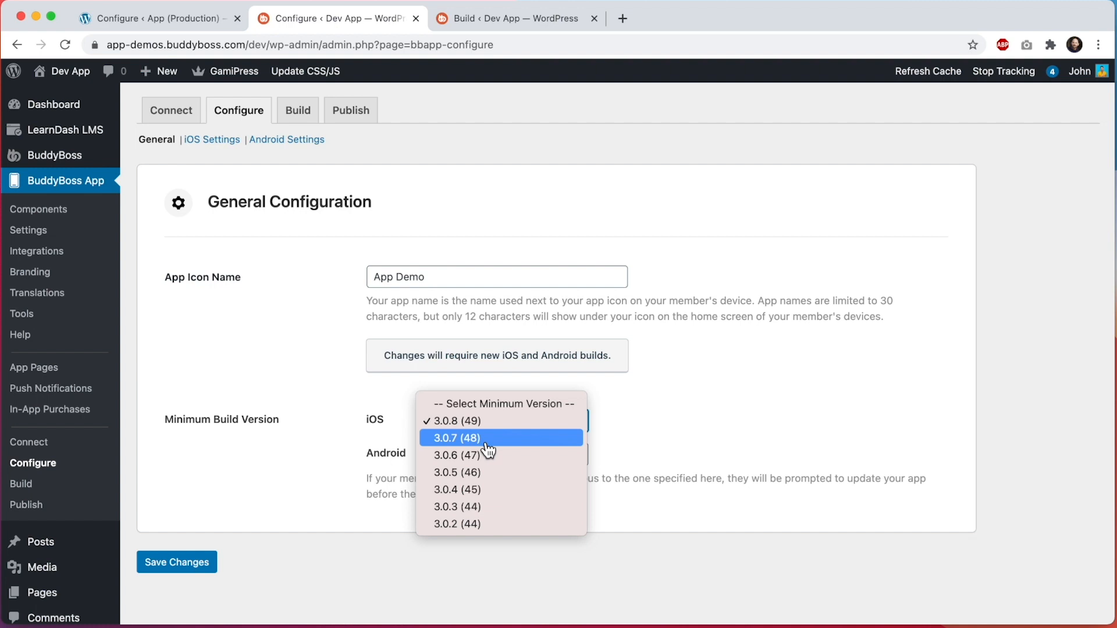
{"action": "mouse_move", "coordinate": [482, 472]}
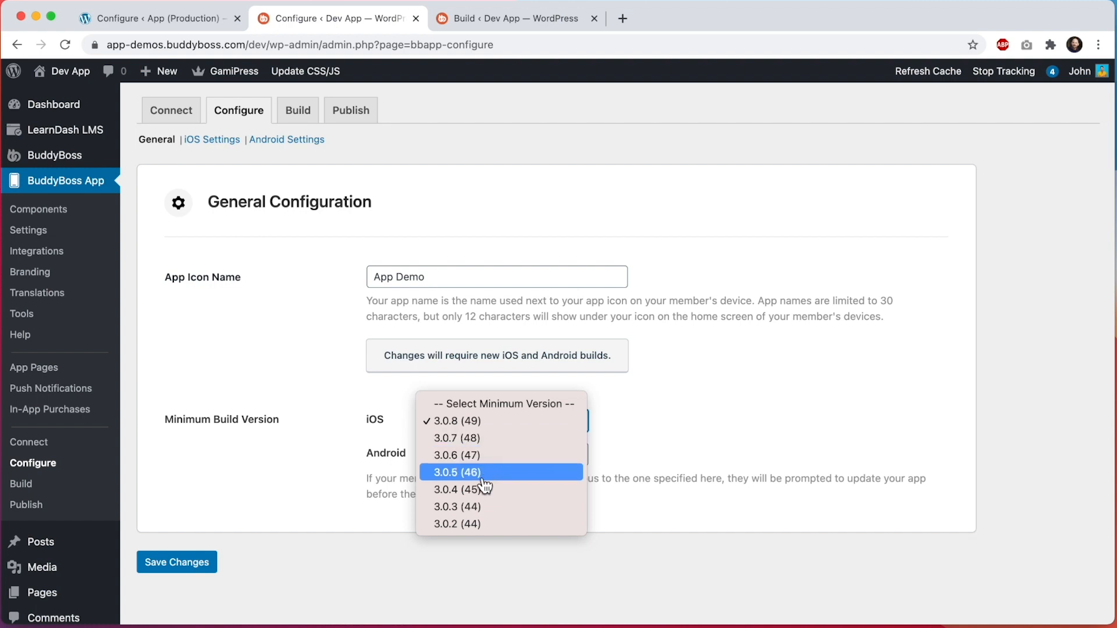
{"action": "mouse_move", "coordinate": [477, 442]}
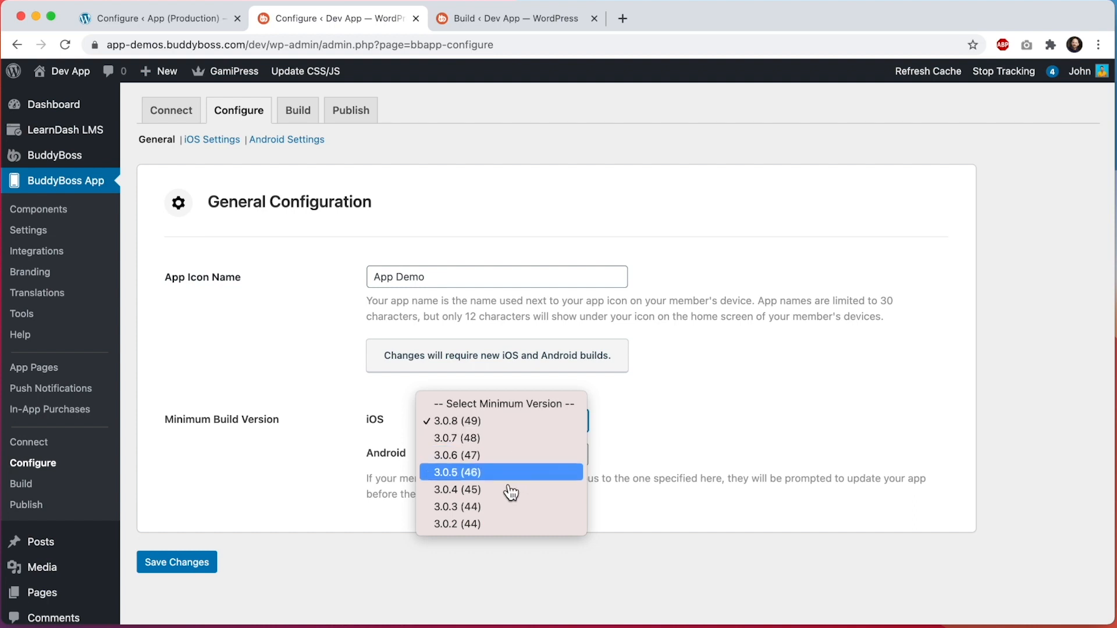
{"action": "mouse_move", "coordinate": [517, 420]}
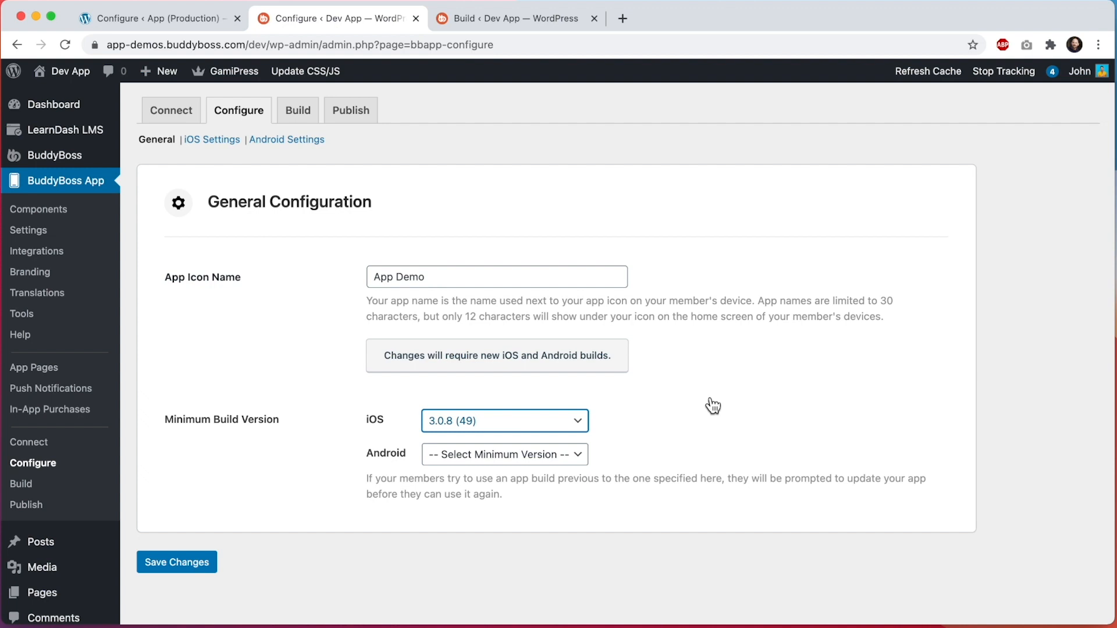
{"action": "mouse_move", "coordinate": [711, 403]}
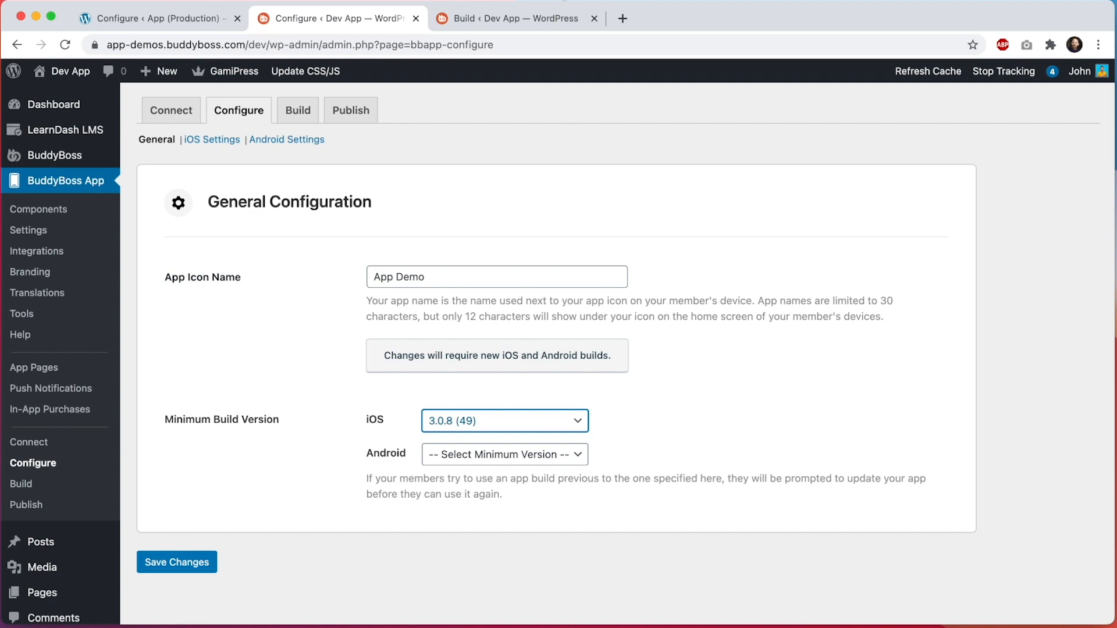
{"action": "mouse_move", "coordinate": [563, 220]}
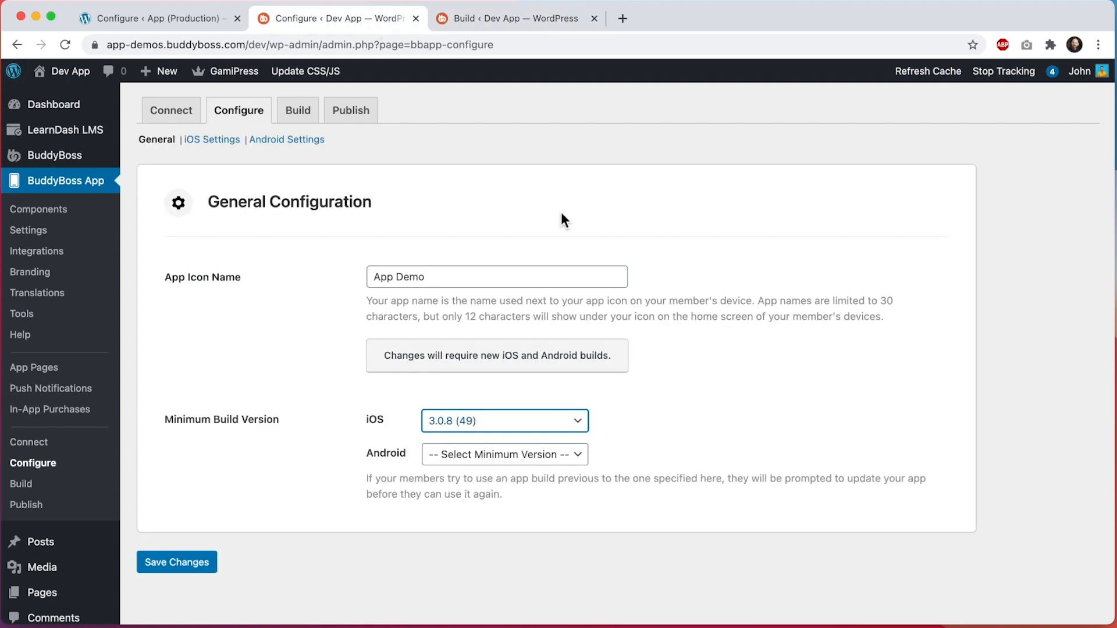
{"action": "mouse_move", "coordinate": [627, 411]}
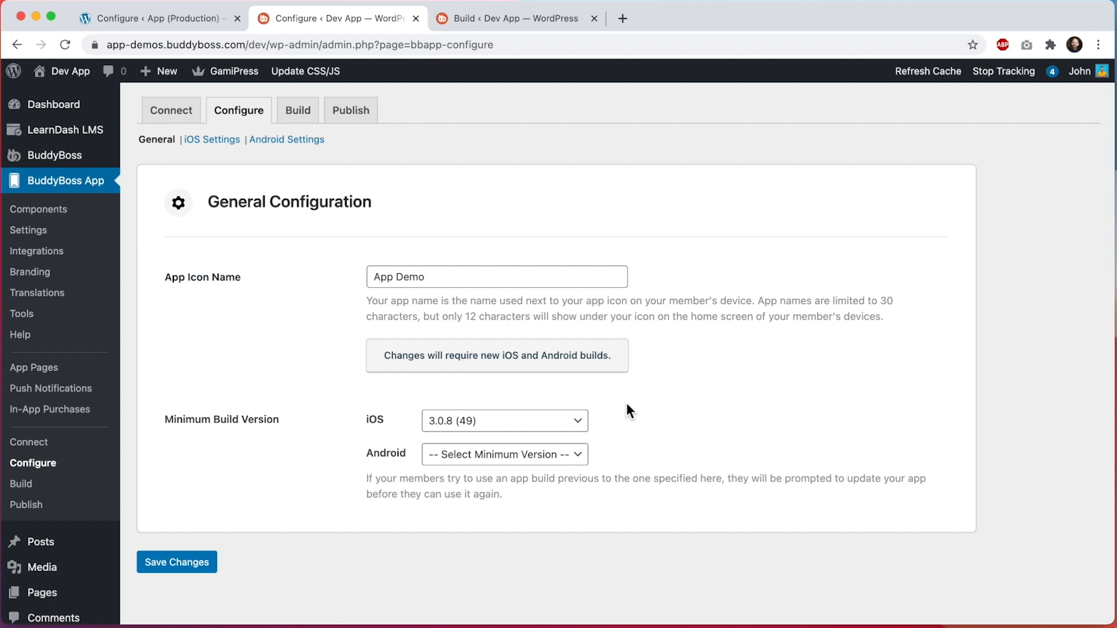
{"action": "mouse_move", "coordinate": [630, 419]}
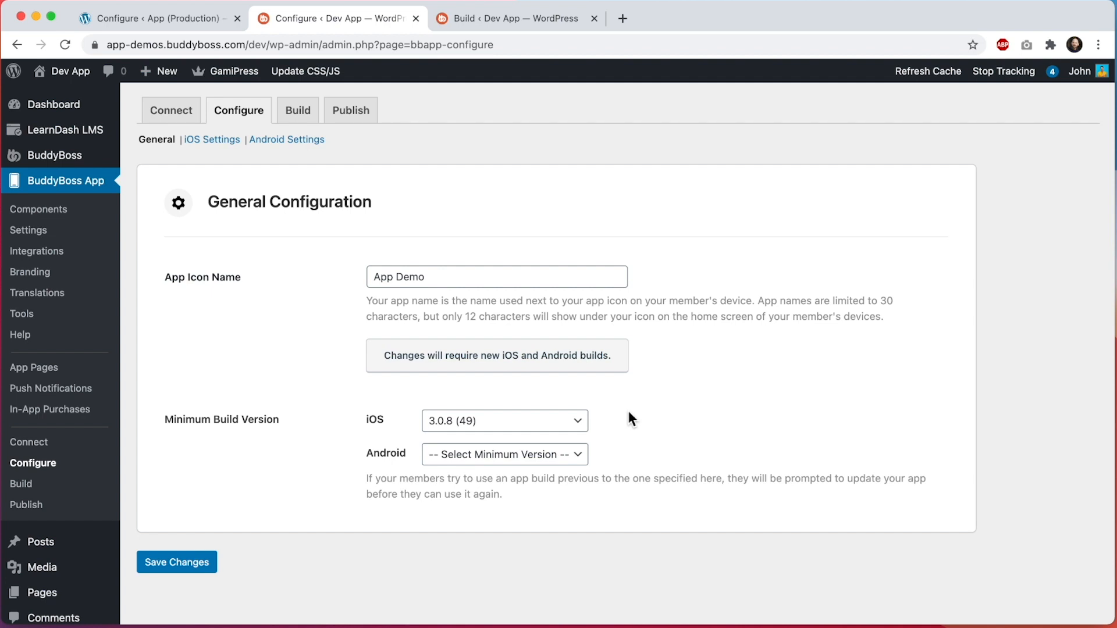